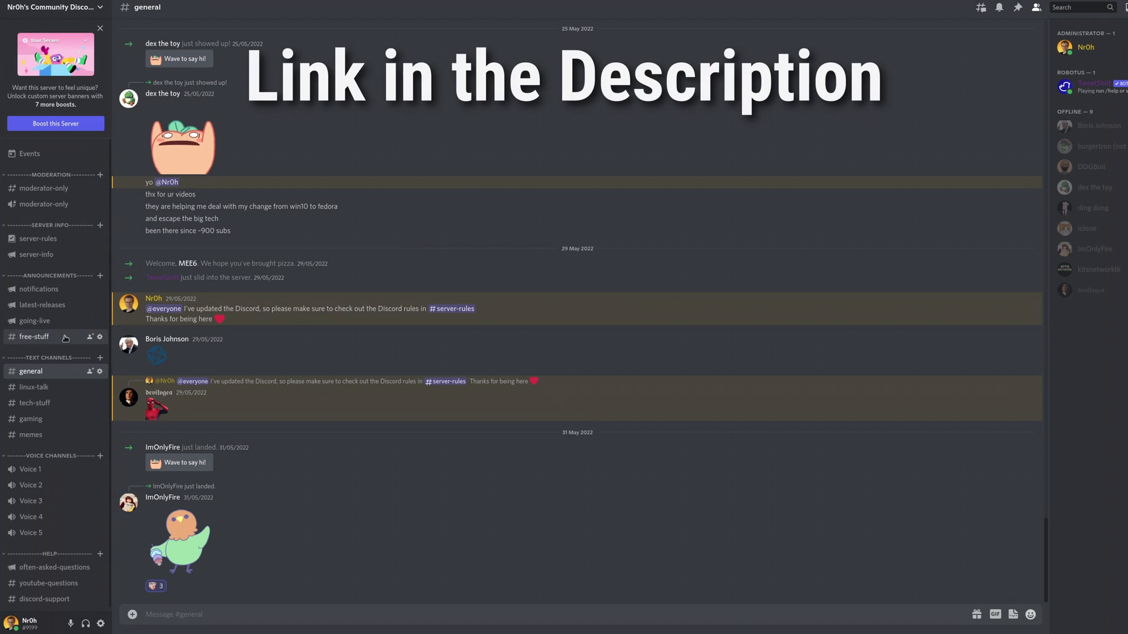
Switch from the Discord server chat to the browser tab with the blank StreamElements overlay
{"action": "left_click", "coordinate": [34, 337]}
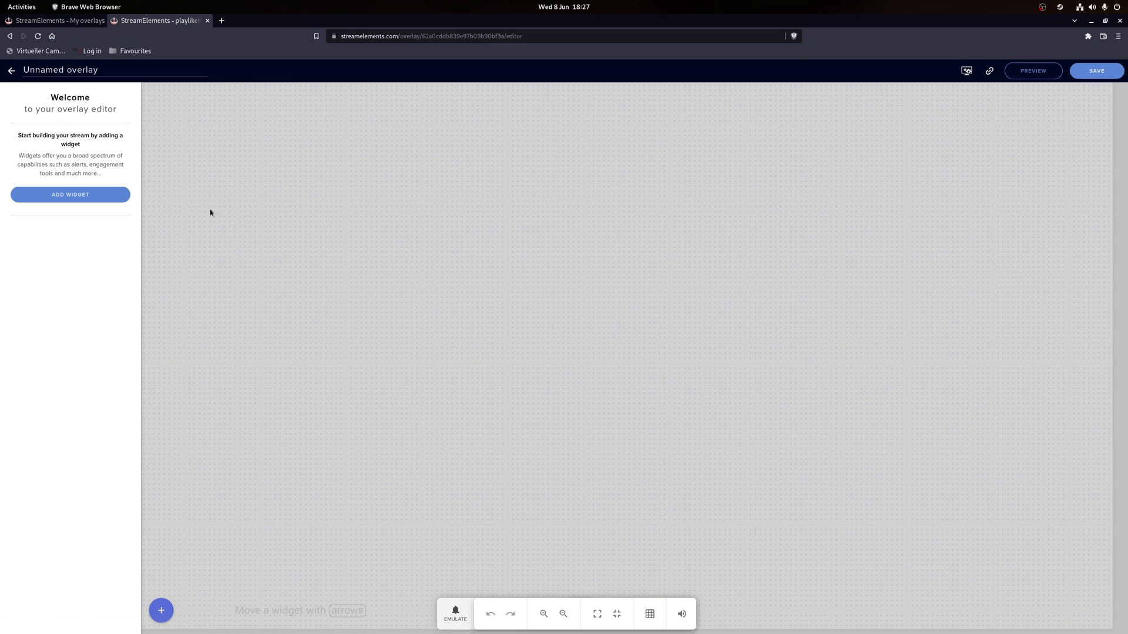
Add a webcam frame image at 1920 width and drag its hue from green toward blue
{"action": "left_click", "coordinate": [161, 611]}
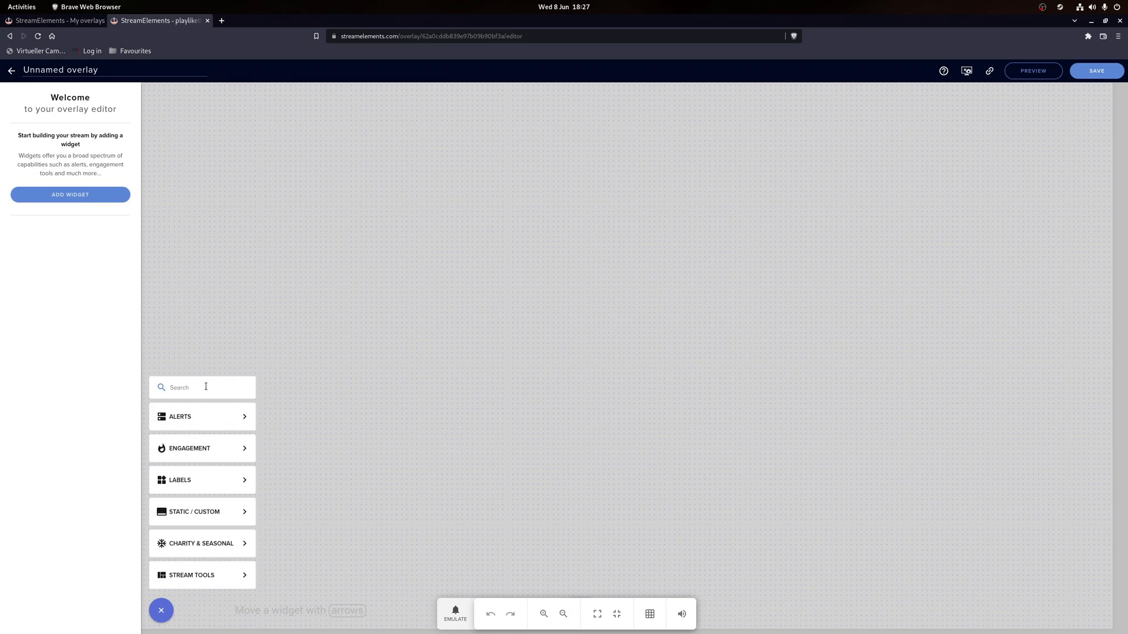
{"action": "left_click", "coordinate": [192, 511]}
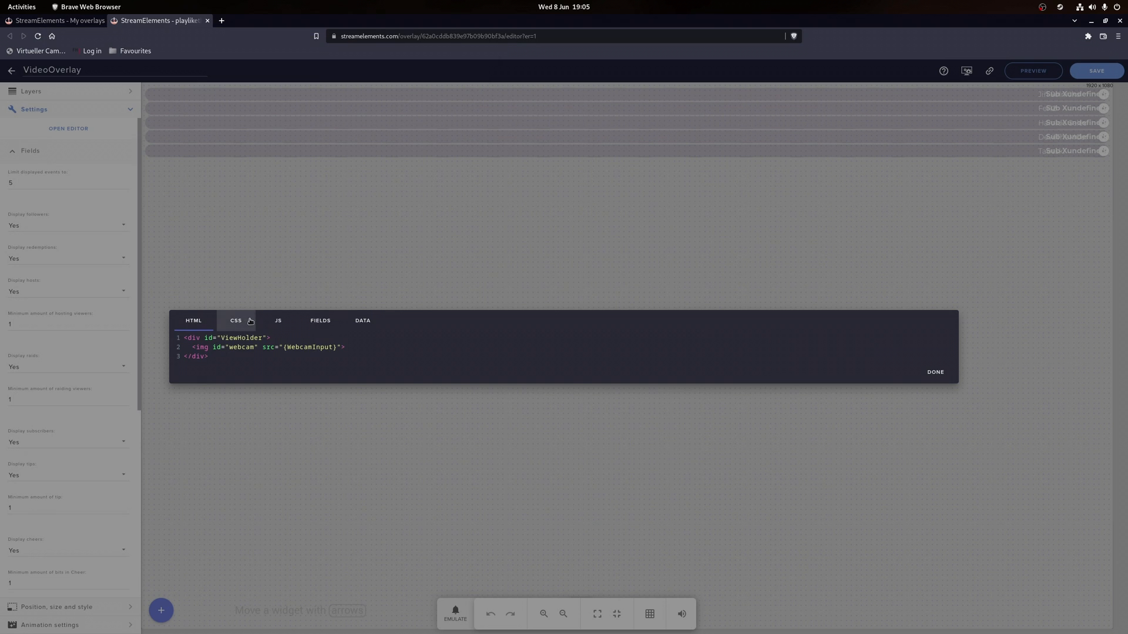
{"action": "left_click", "coordinate": [934, 373]}
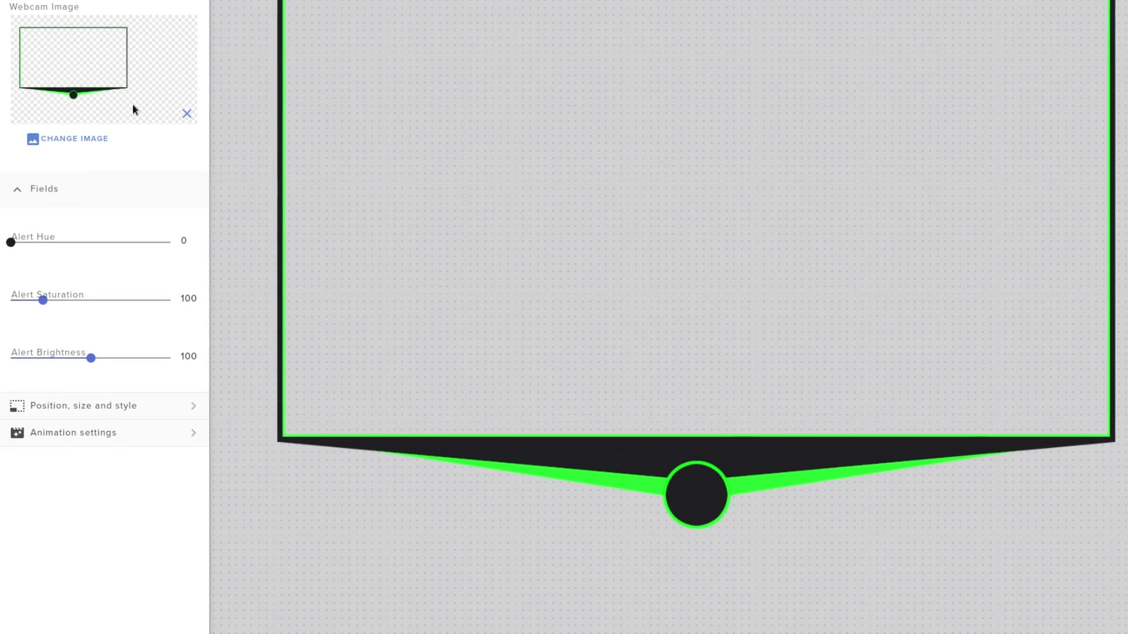
{"action": "left_click_drag", "start_coordinate": [10, 242], "coordinate": [13, 242]}
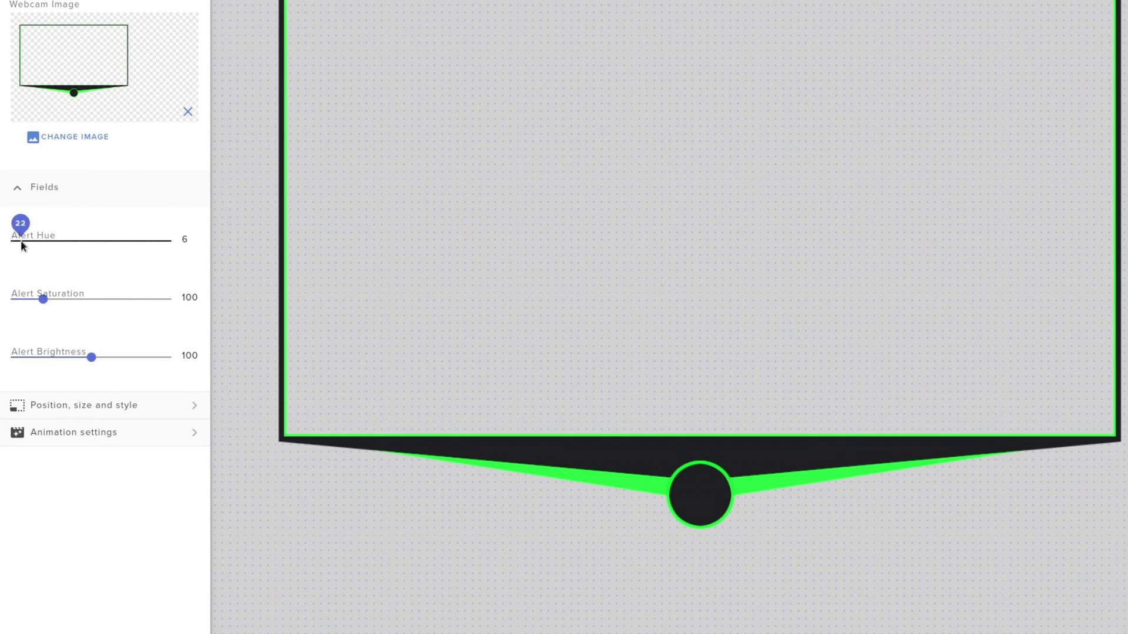
{"action": "left_click_drag", "start_coordinate": [20, 239], "coordinate": [85, 239]}
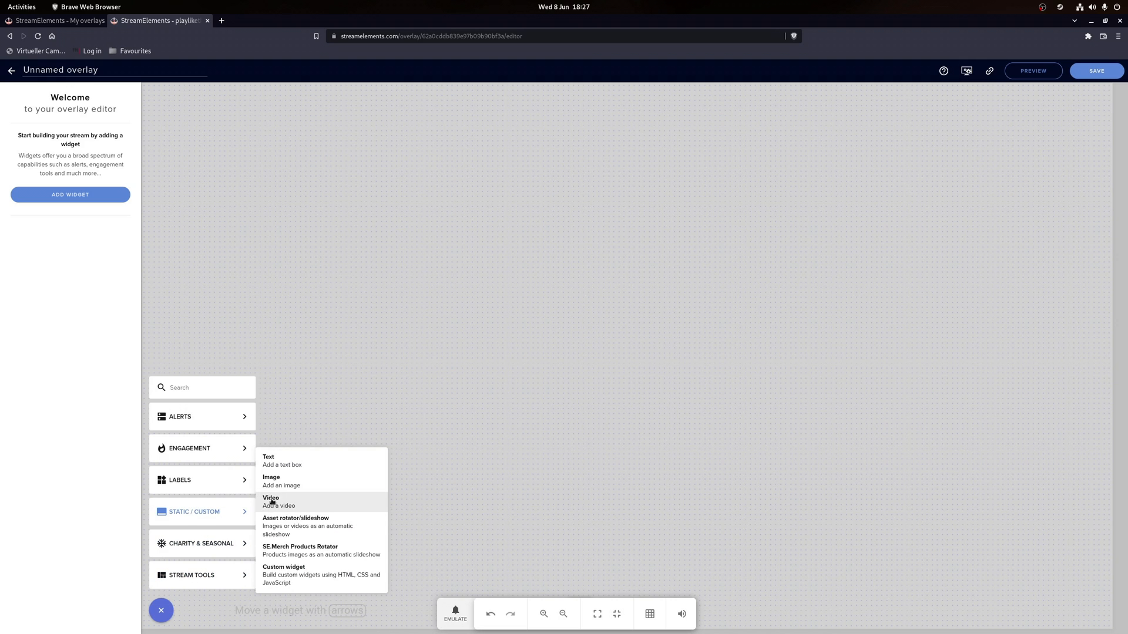
Start a new widget, review its position and size, and reopen the widget categories
{"action": "left_click", "coordinate": [271, 499]}
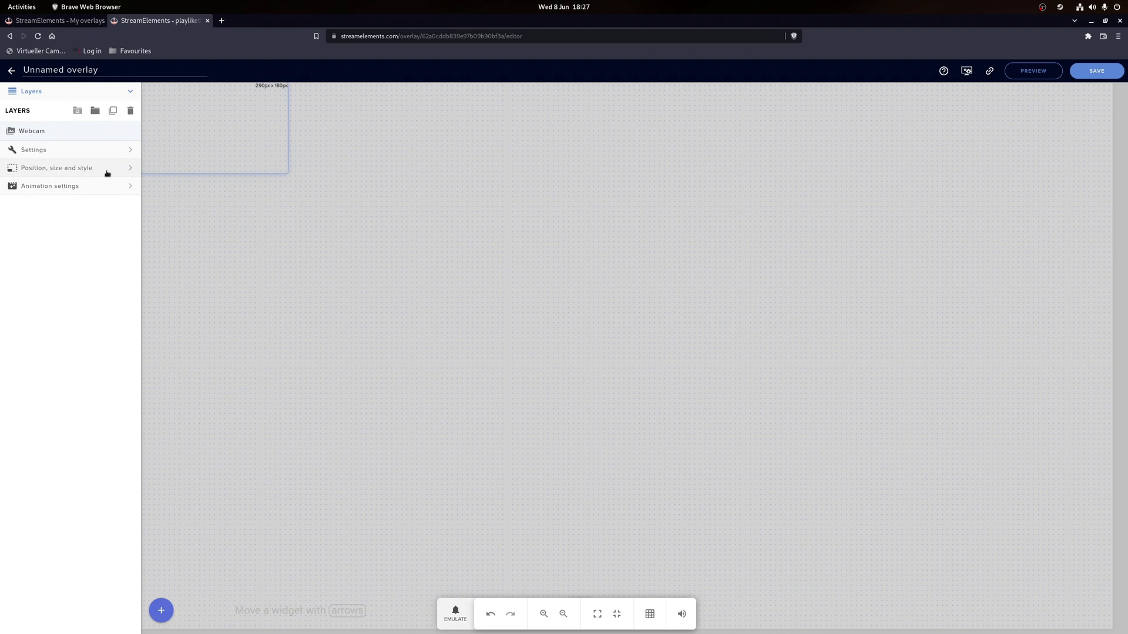
{"action": "left_click", "coordinate": [56, 168]}
{"action": "type", "text": "10"}
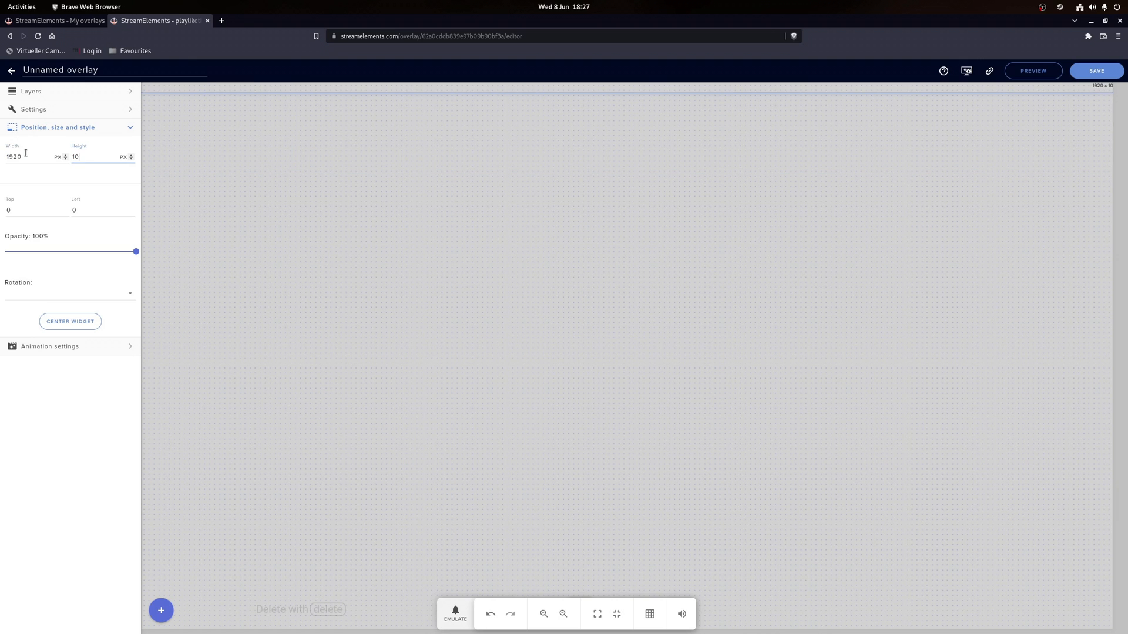
{"action": "left_click", "coordinate": [161, 611]}
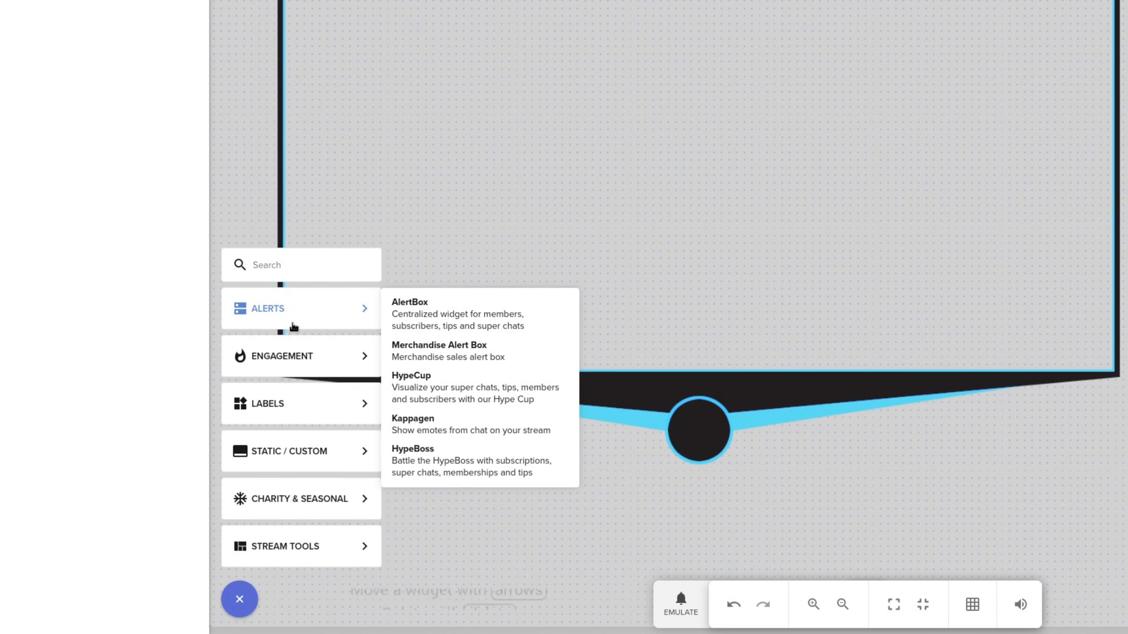
Add an AlertBox and give the member alert a different video from the media library
{"action": "left_click", "coordinate": [239, 599]}
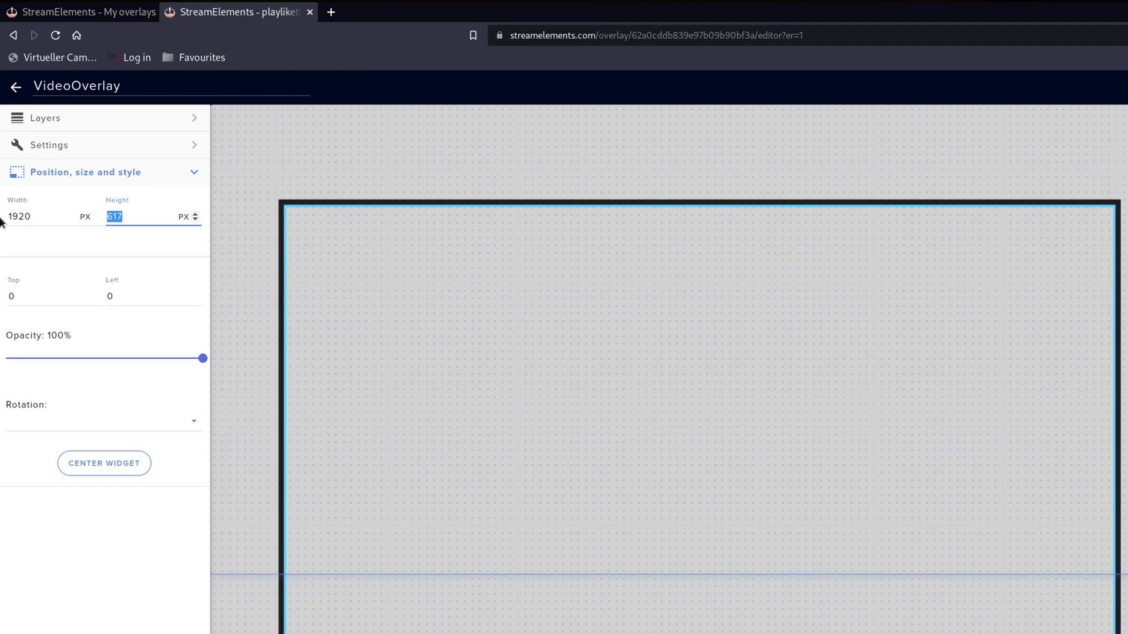
{"action": "left_click", "coordinate": [49, 144]}
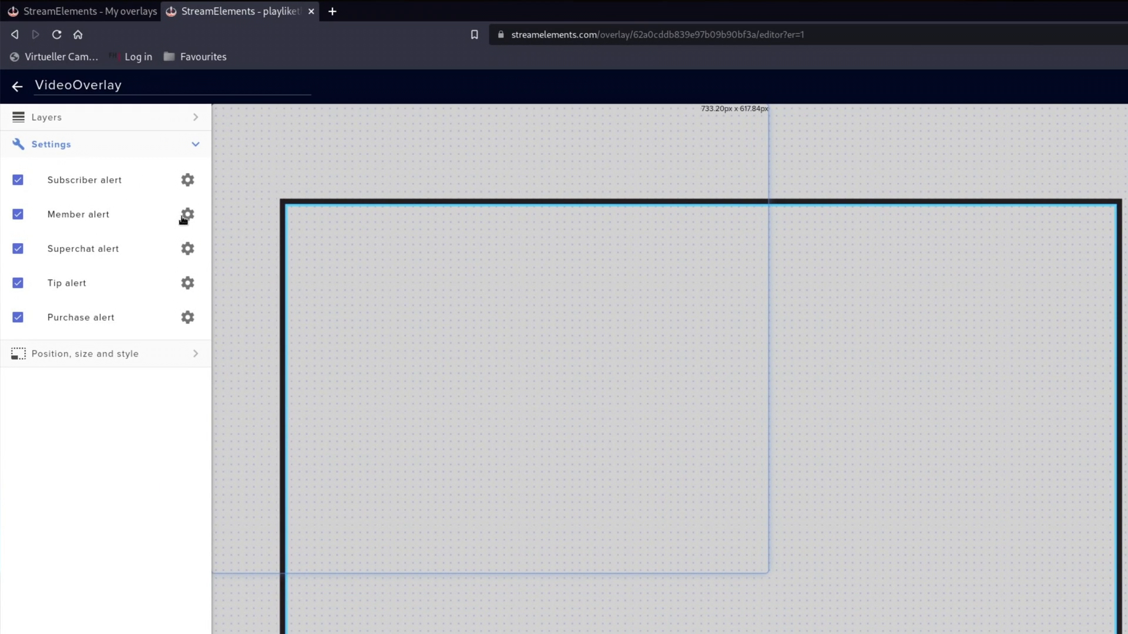
{"action": "left_click", "coordinate": [187, 214]}
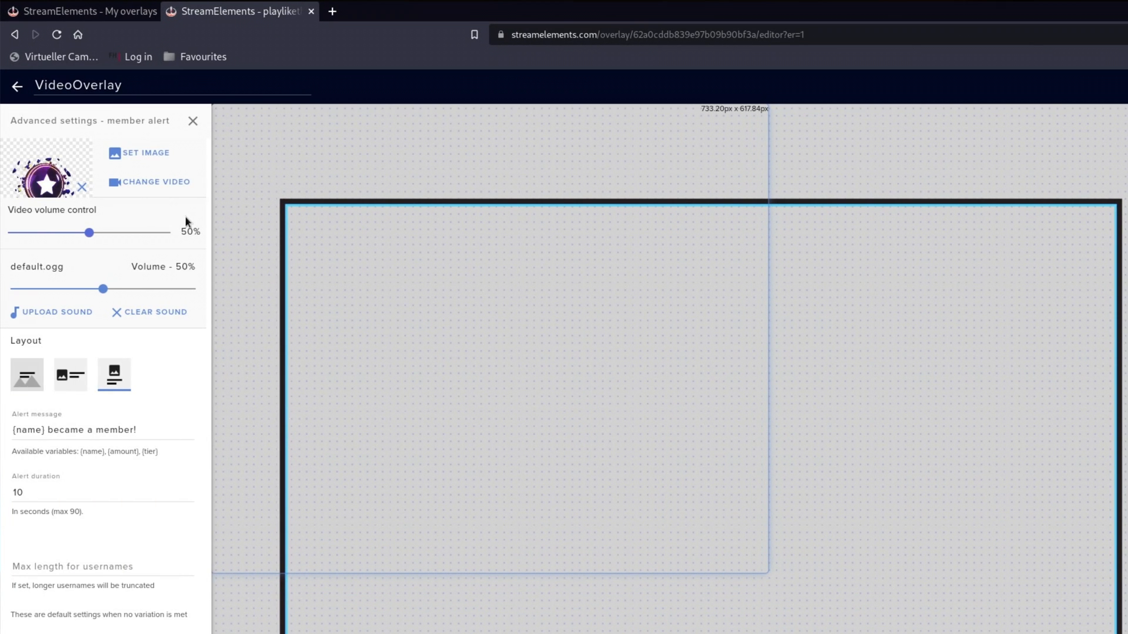
{"action": "left_click", "coordinate": [155, 181]}
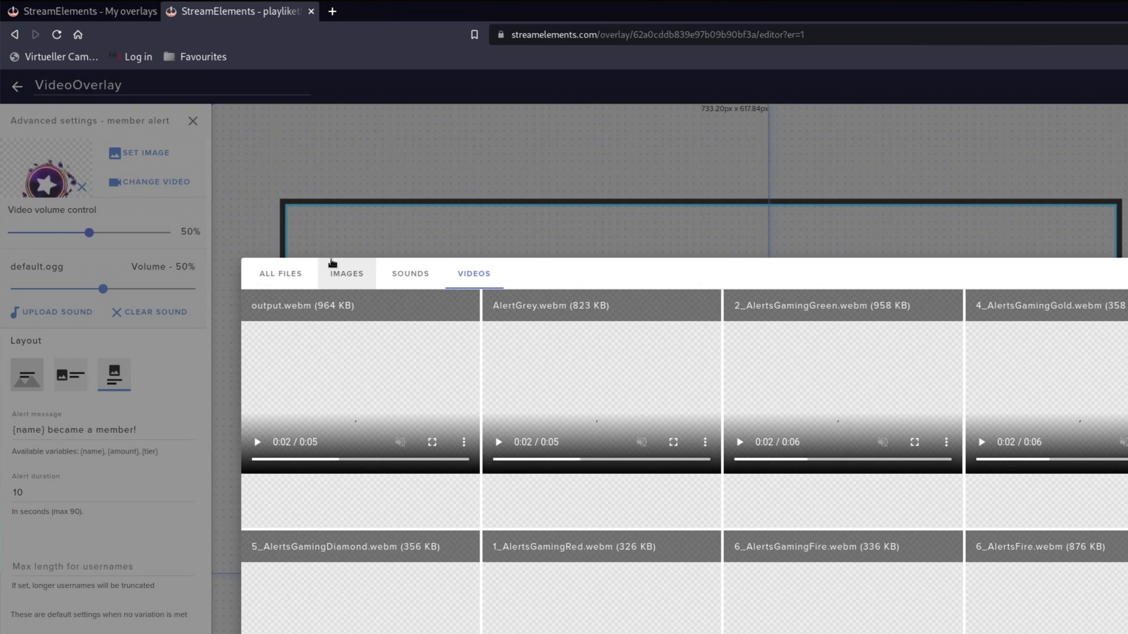
{"action": "left_click", "coordinate": [360, 388]}
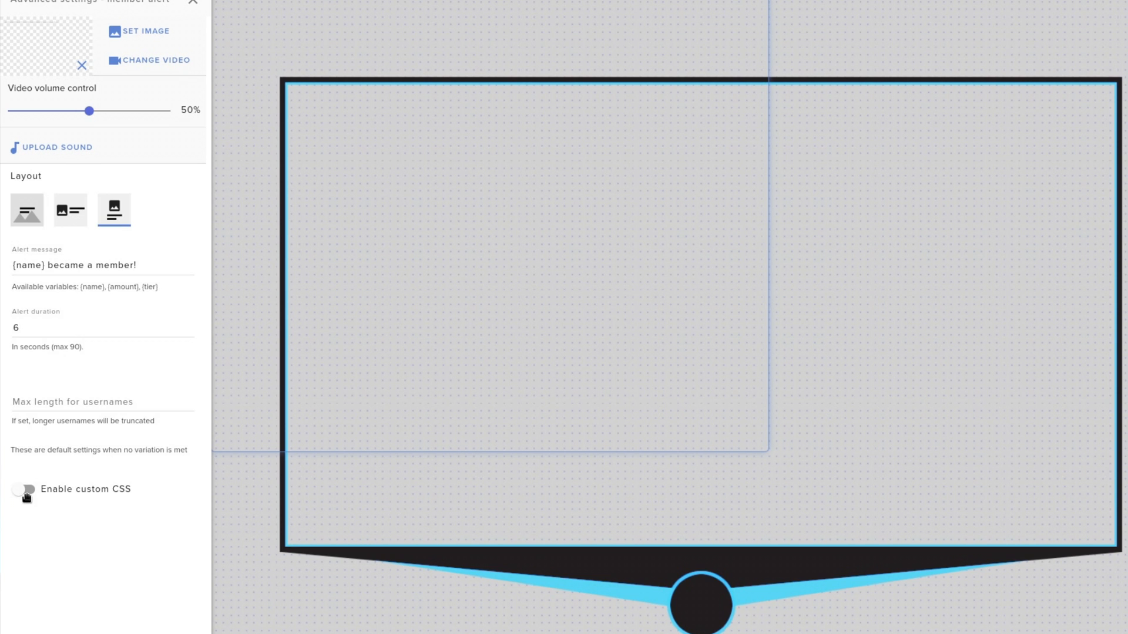
Enable custom CSS for the member alert and edit its HTML and Roboto-styled stylesheet code
{"action": "left_click", "coordinate": [23, 489]}
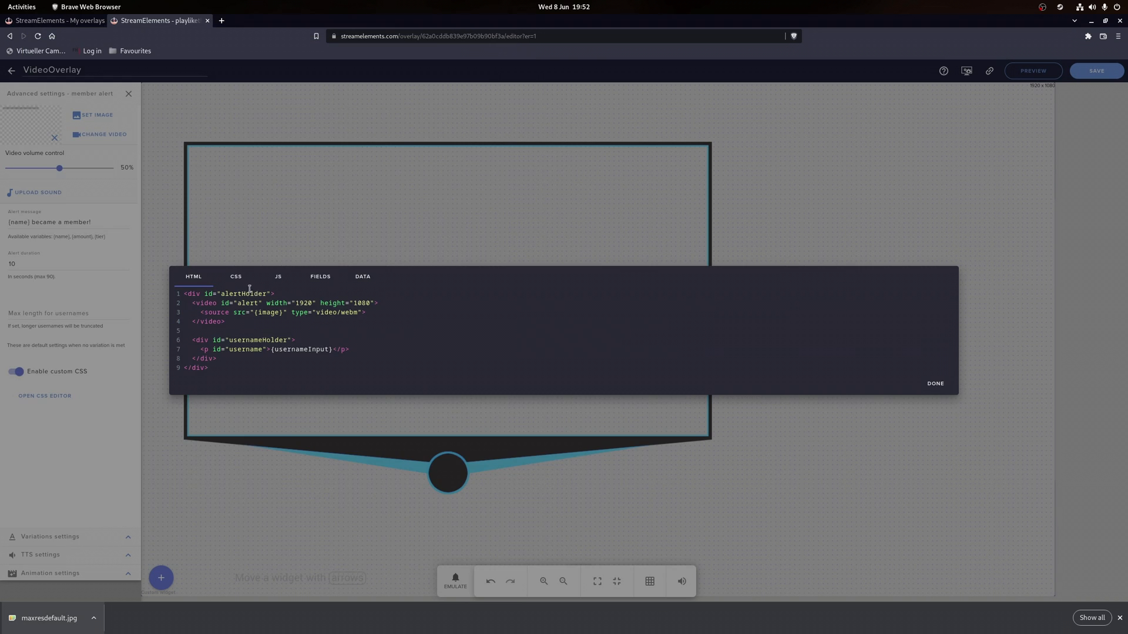
{"action": "left_click", "coordinate": [235, 276]}
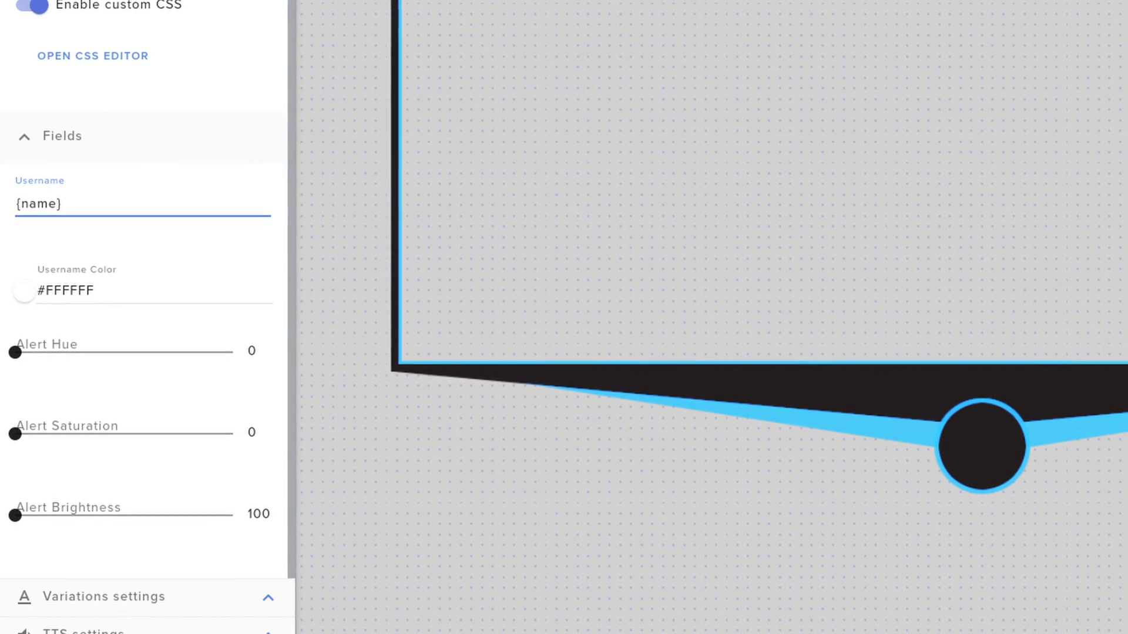
{"action": "scroll", "scroll_direction": "down", "scroll_amount": 3}
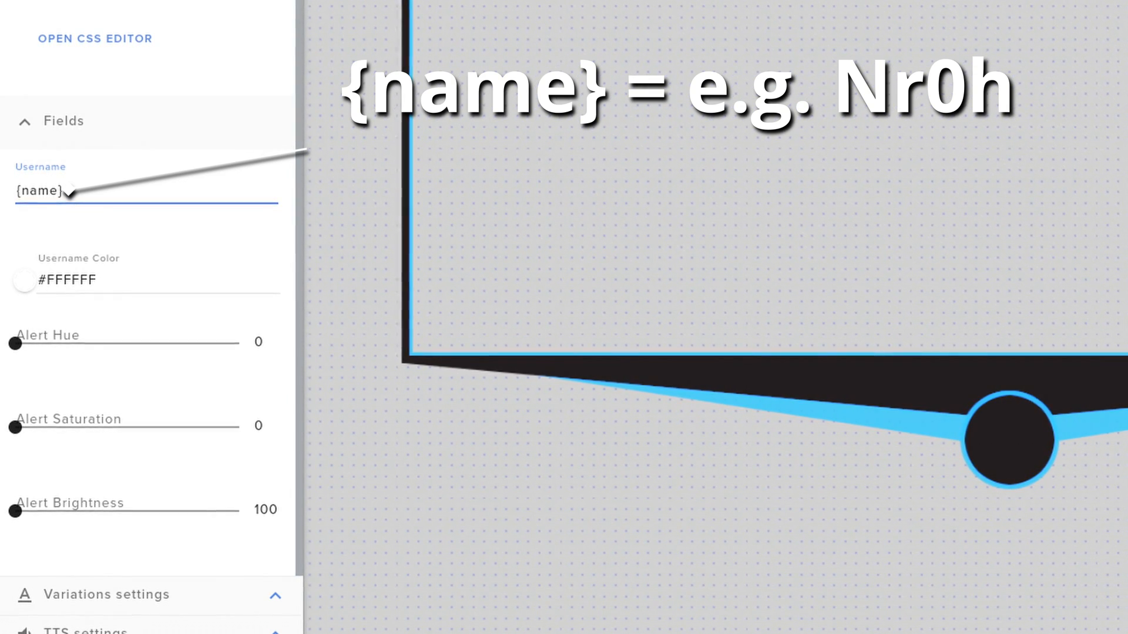
{"action": "left_click", "coordinate": [94, 38]}
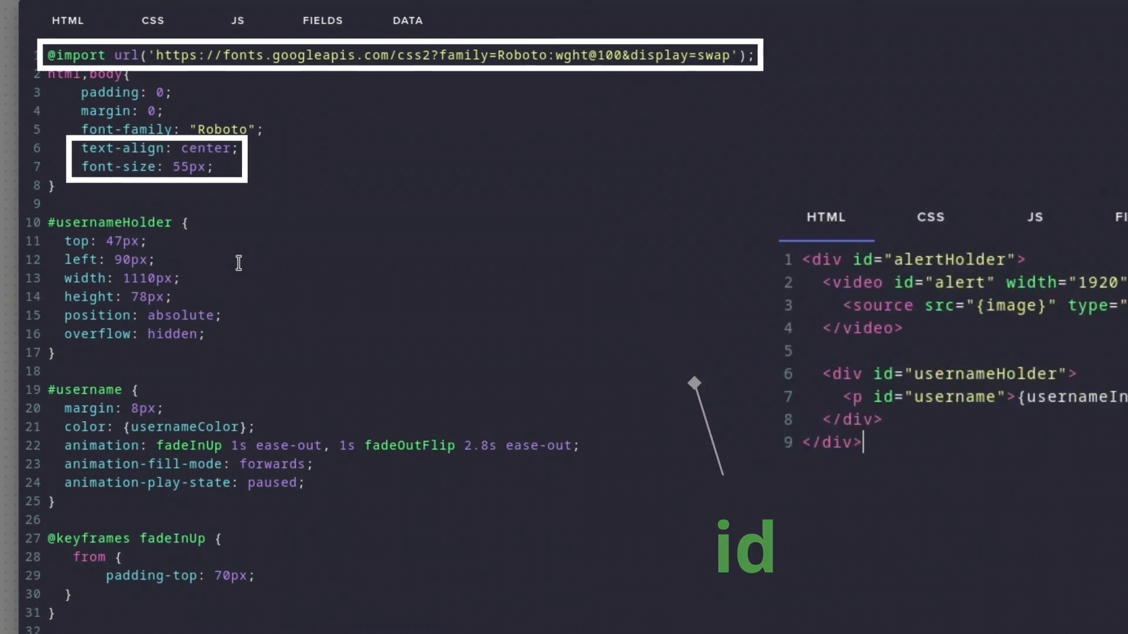
{"action": "scroll", "scroll_direction": "down", "scroll_amount": 3}
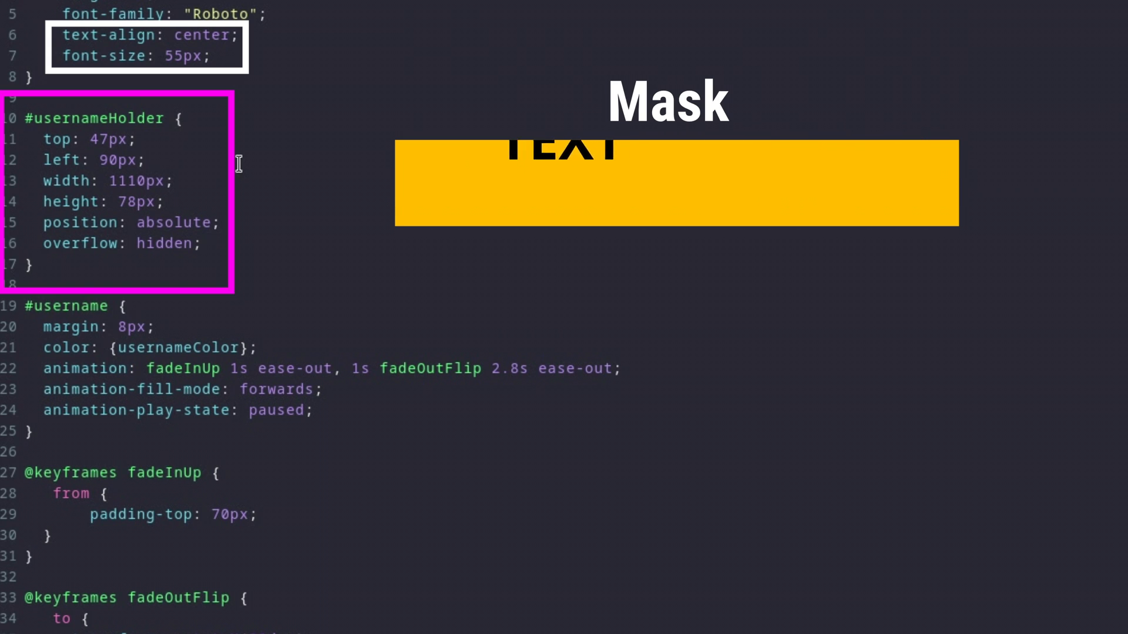
{"action": "scroll", "scroll_direction": "down", "scroll_amount": 3}
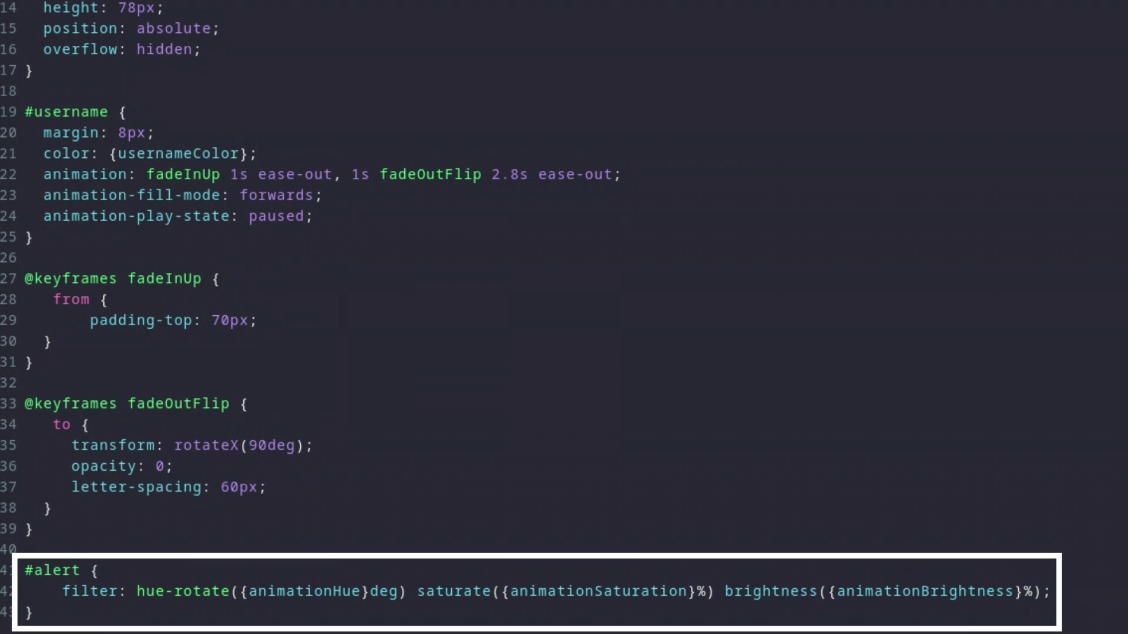
Close the CSS code editor and return to the member alert's field settings
{"action": "left_click", "coordinate": [422, 184]}
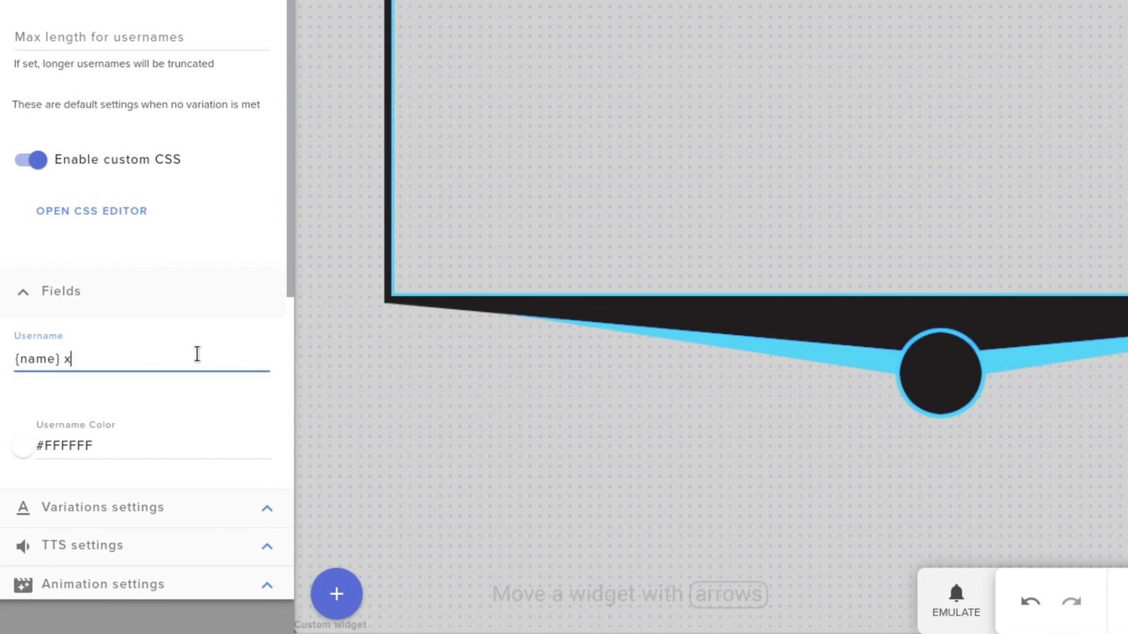
Finish the username as {name} x{amount} and add a variation copied from AlertBox 2 / sponsor
{"action": "type", "text": "{amount"}
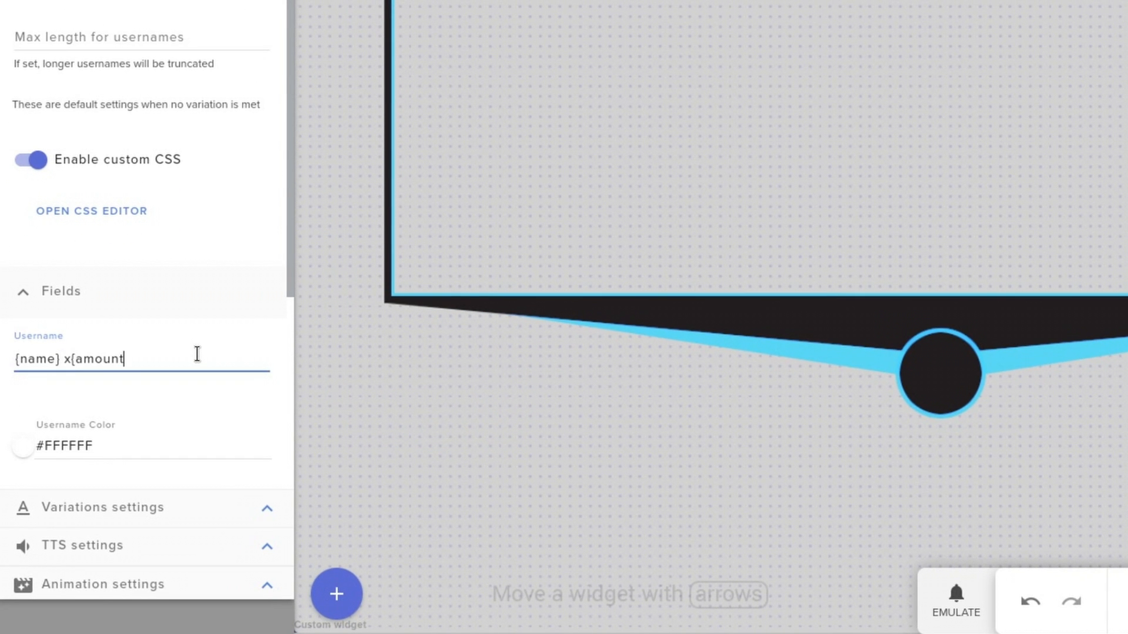
{"action": "left_click", "coordinate": [955, 603]}
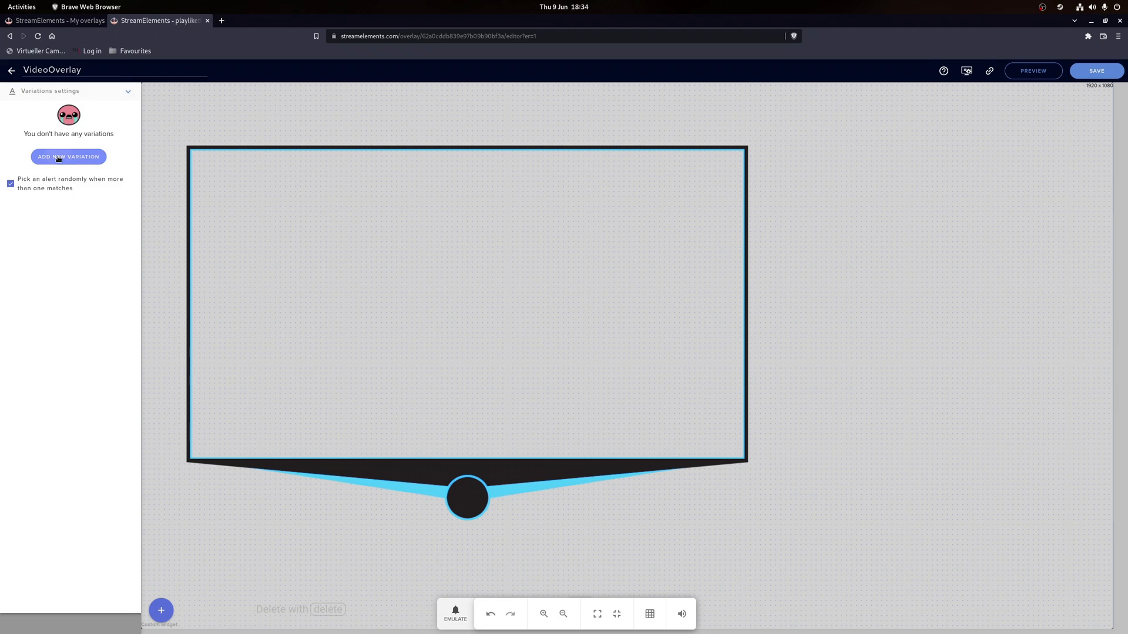
{"action": "left_click", "coordinate": [68, 156]}
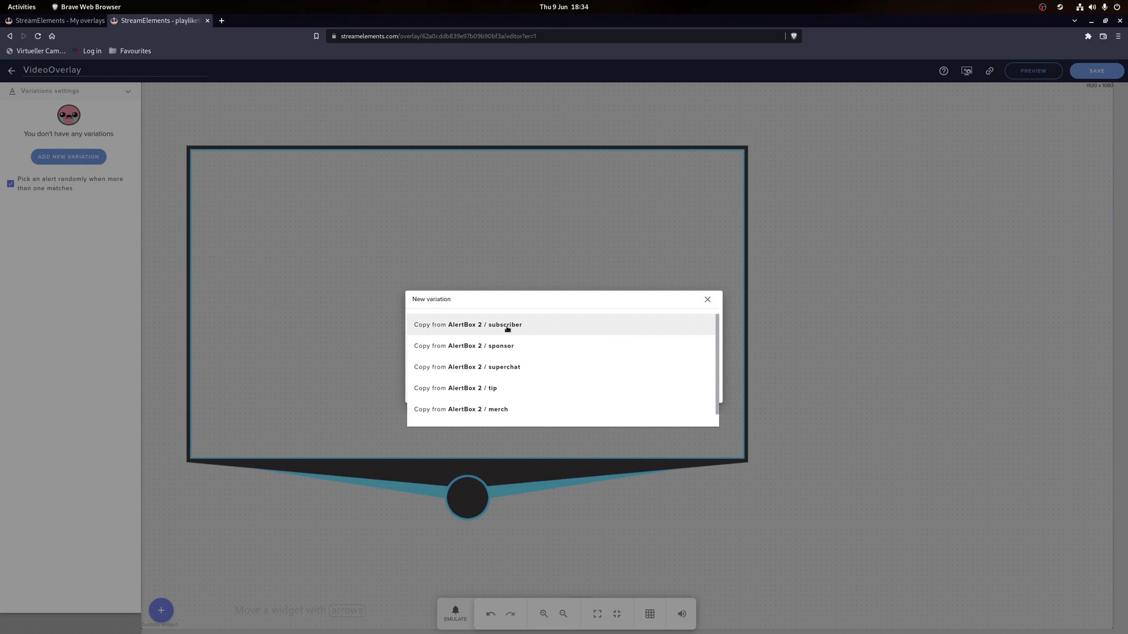
{"action": "left_click", "coordinate": [464, 346]}
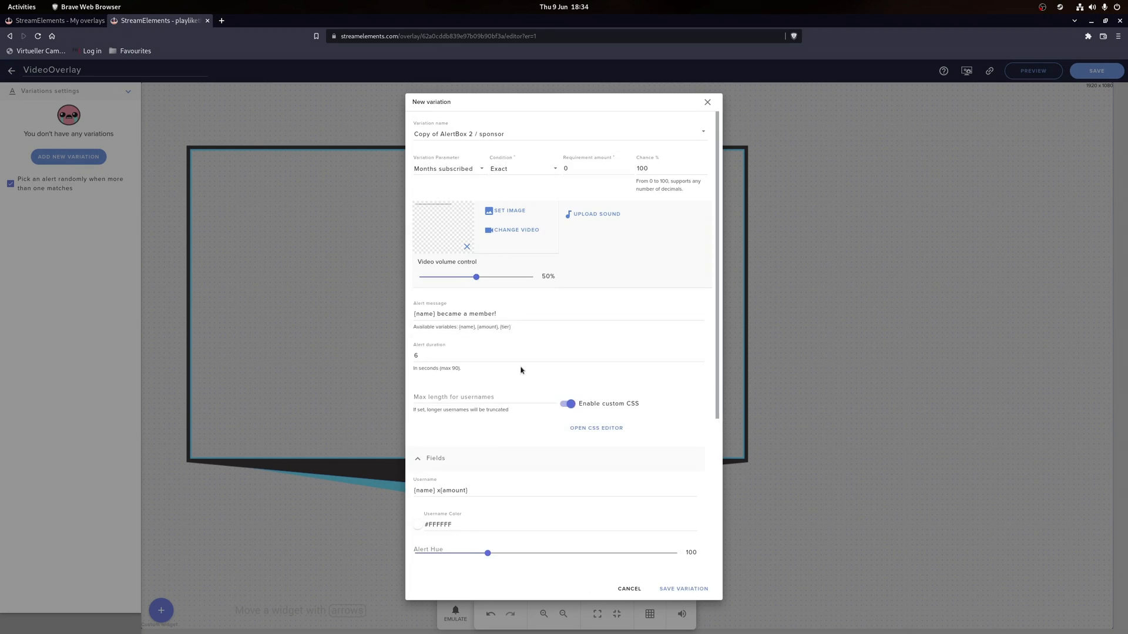
{"action": "scroll", "scroll_direction": "down", "scroll_amount": 3}
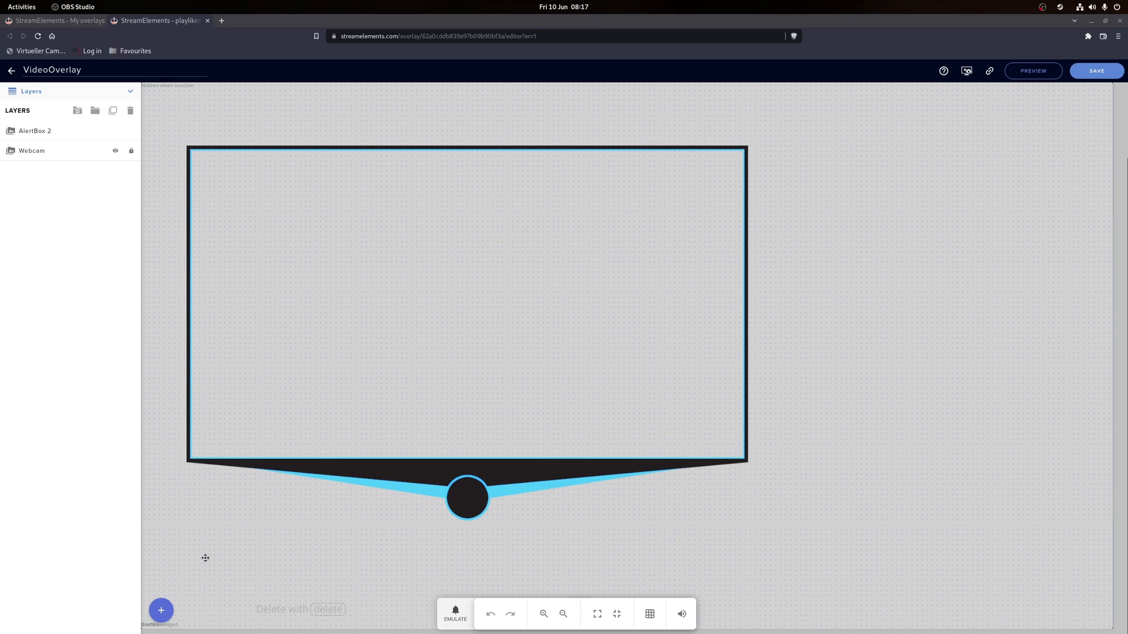
Add a custom widget and load the logo template HTML from the Image template folder
{"action": "left_click", "coordinate": [161, 611]}
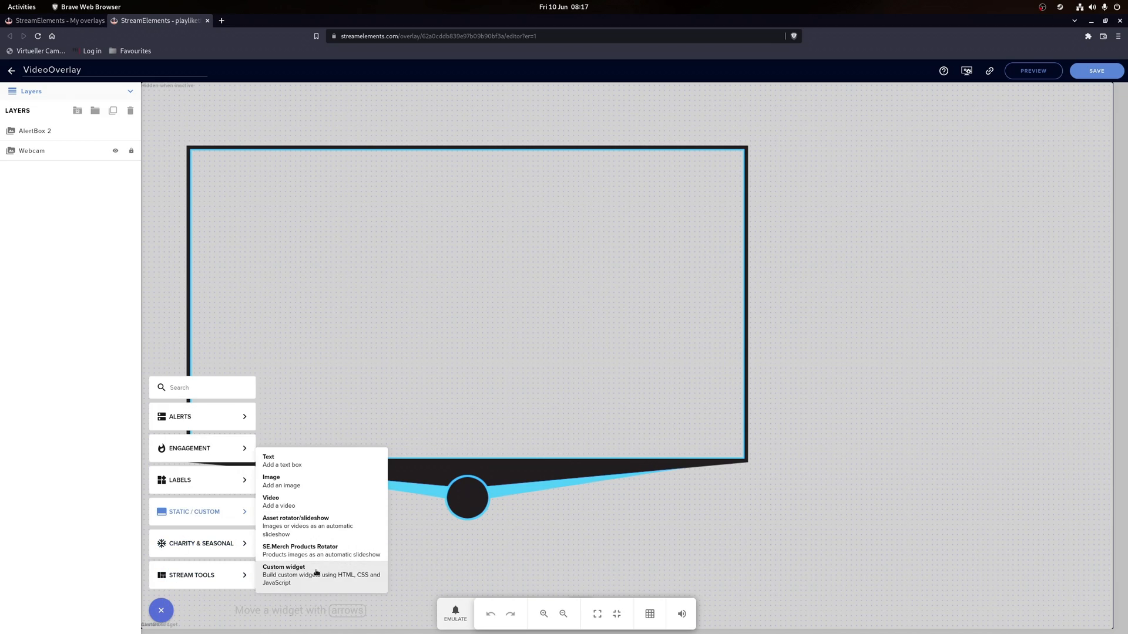
{"action": "left_click", "coordinate": [271, 477]}
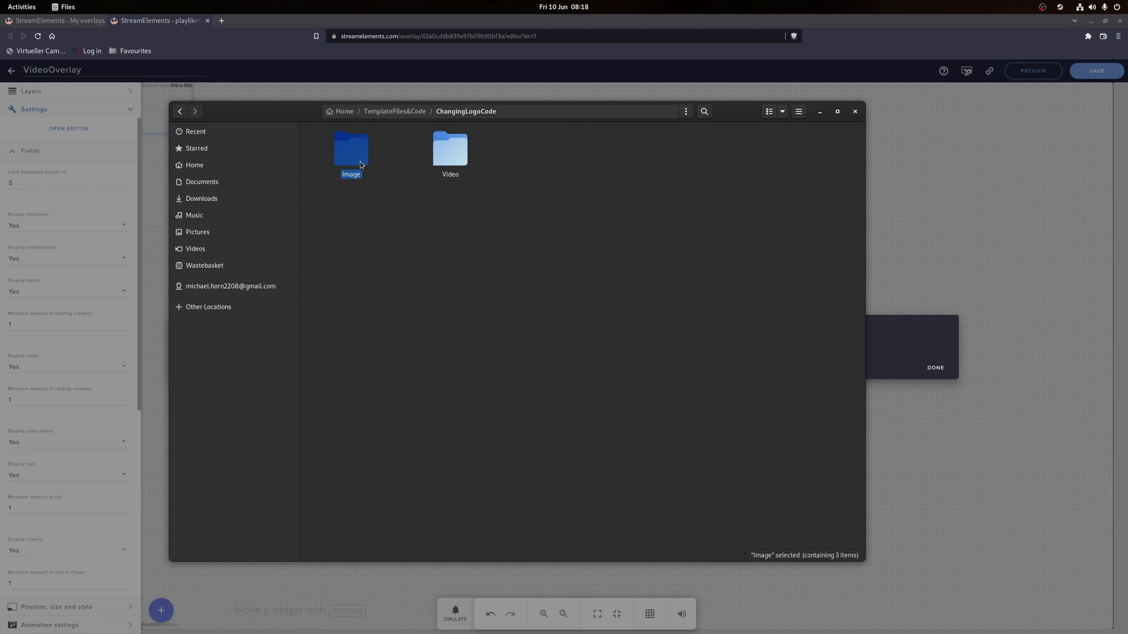
{"action": "double_click", "coordinate": [351, 152]}
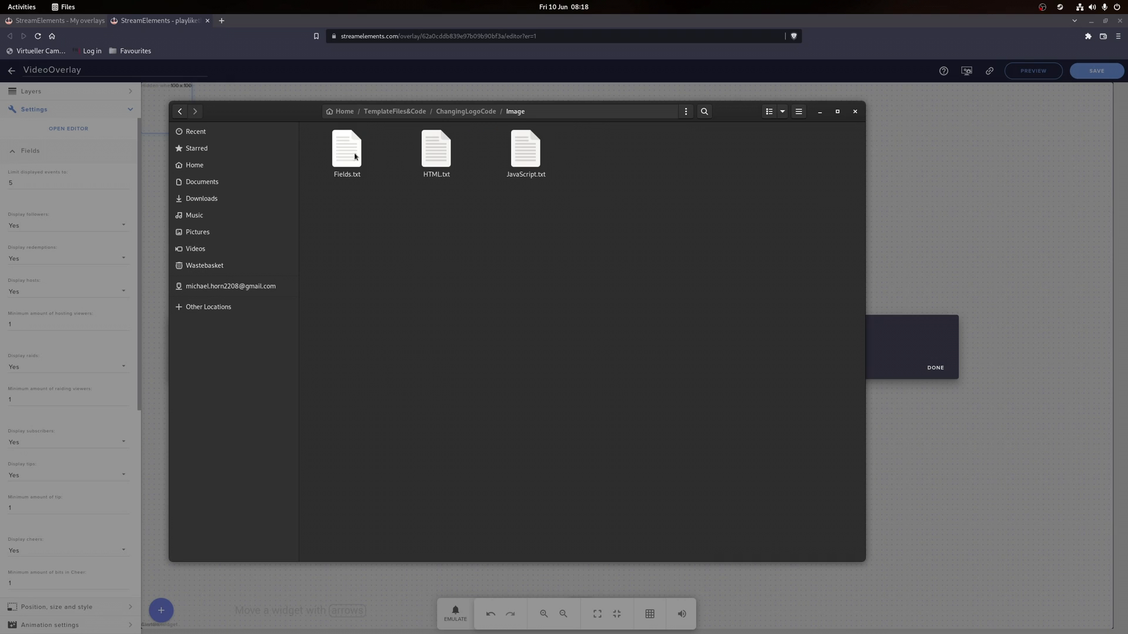
{"action": "double_click", "coordinate": [436, 150]}
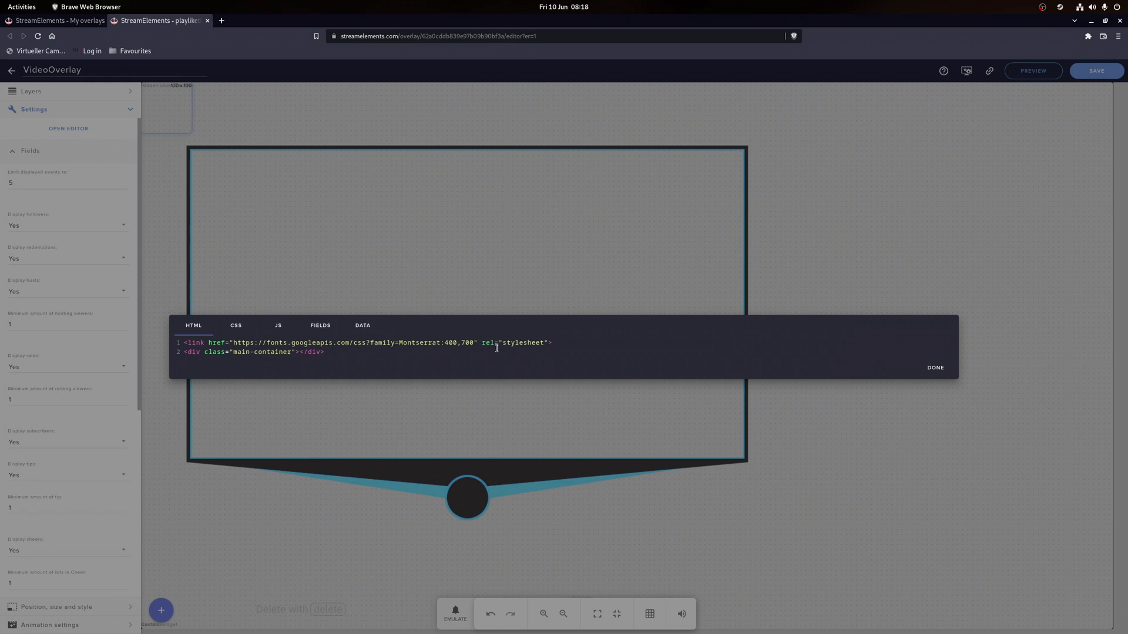
Set the blue, green and red hooded logos as Logo 1–3, then show the widget's JavaScript
{"action": "left_click", "coordinate": [936, 367]}
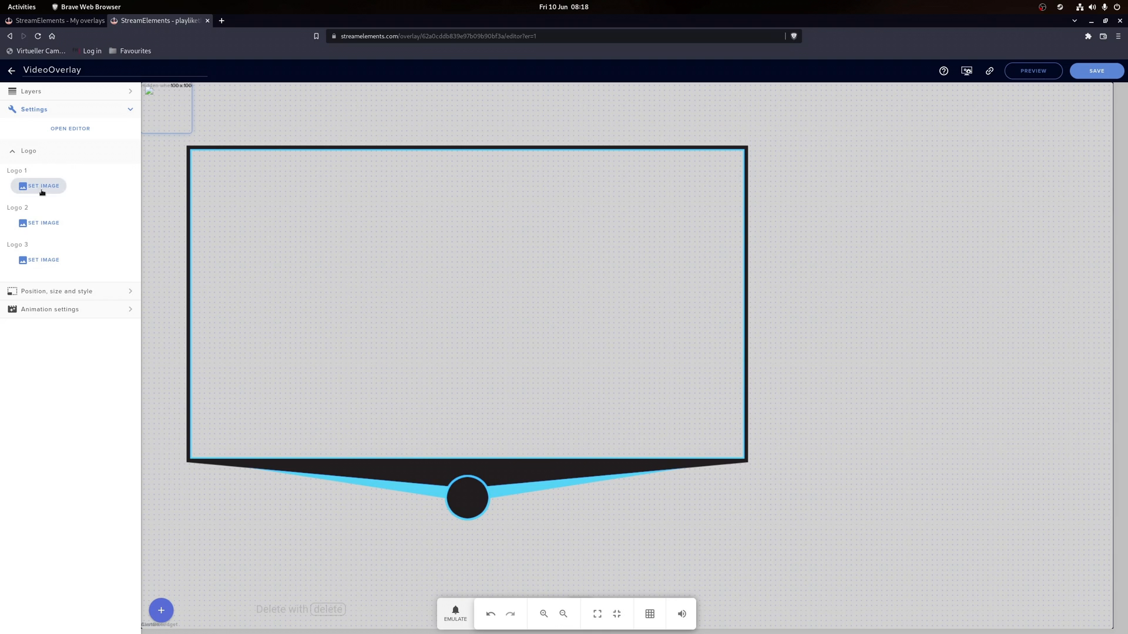
{"action": "left_click", "coordinate": [42, 186]}
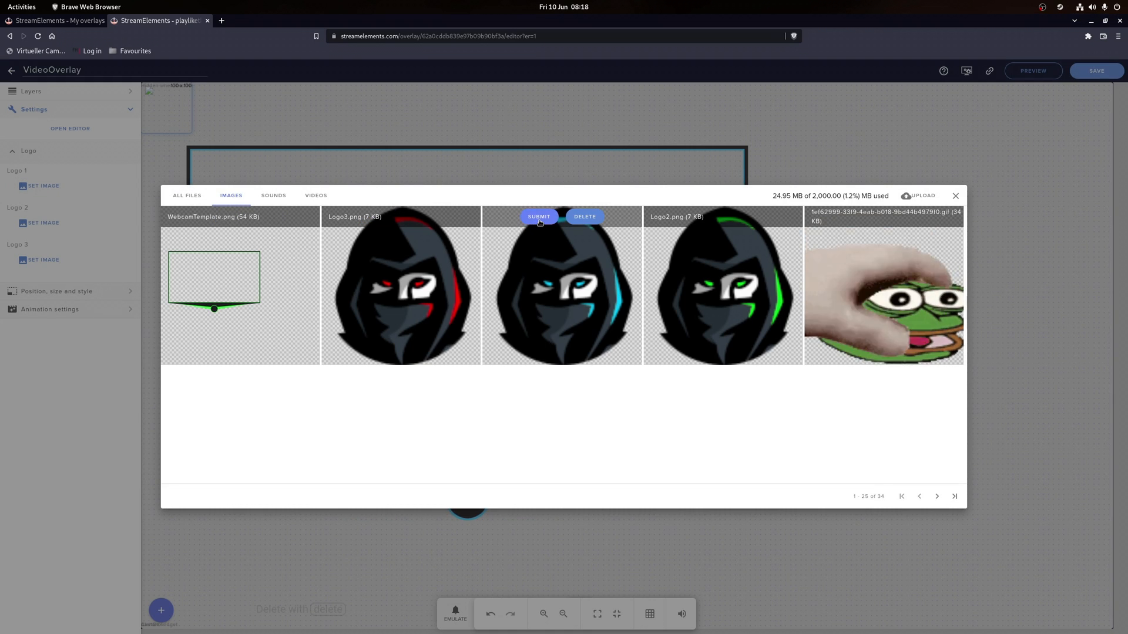
{"action": "left_click", "coordinate": [538, 216]}
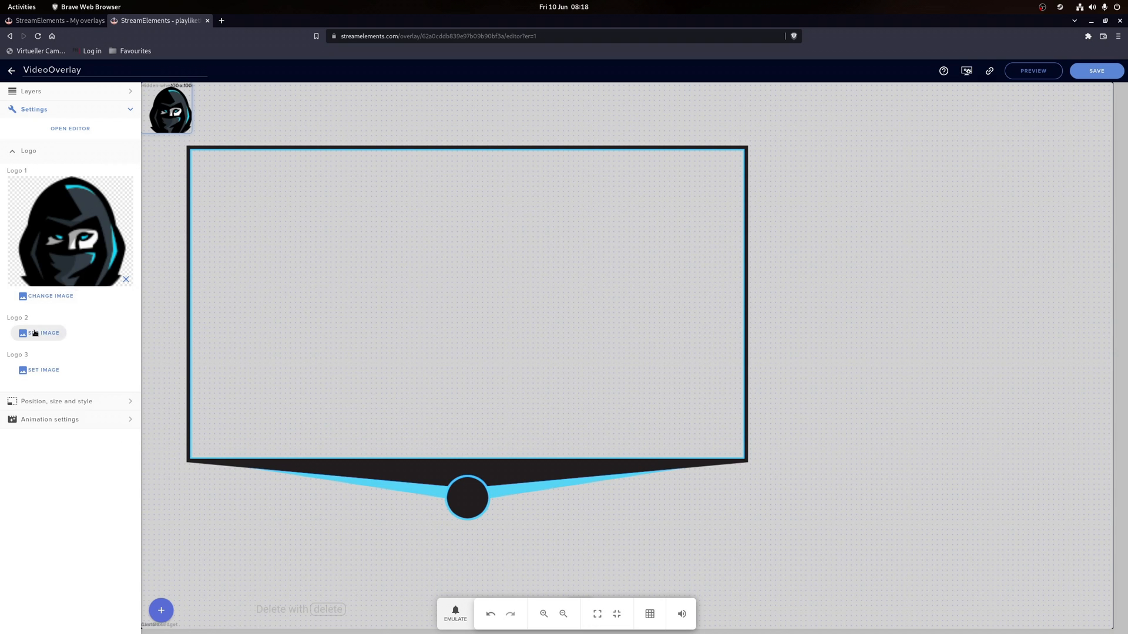
{"action": "left_click", "coordinate": [69, 129]}
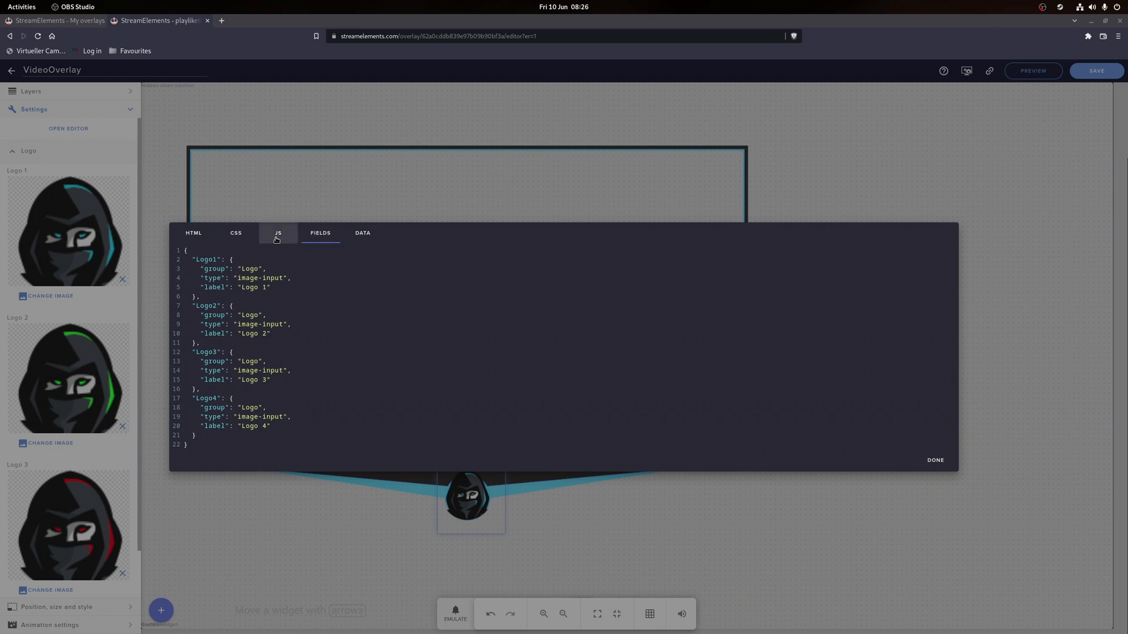
{"action": "left_click", "coordinate": [277, 233]}
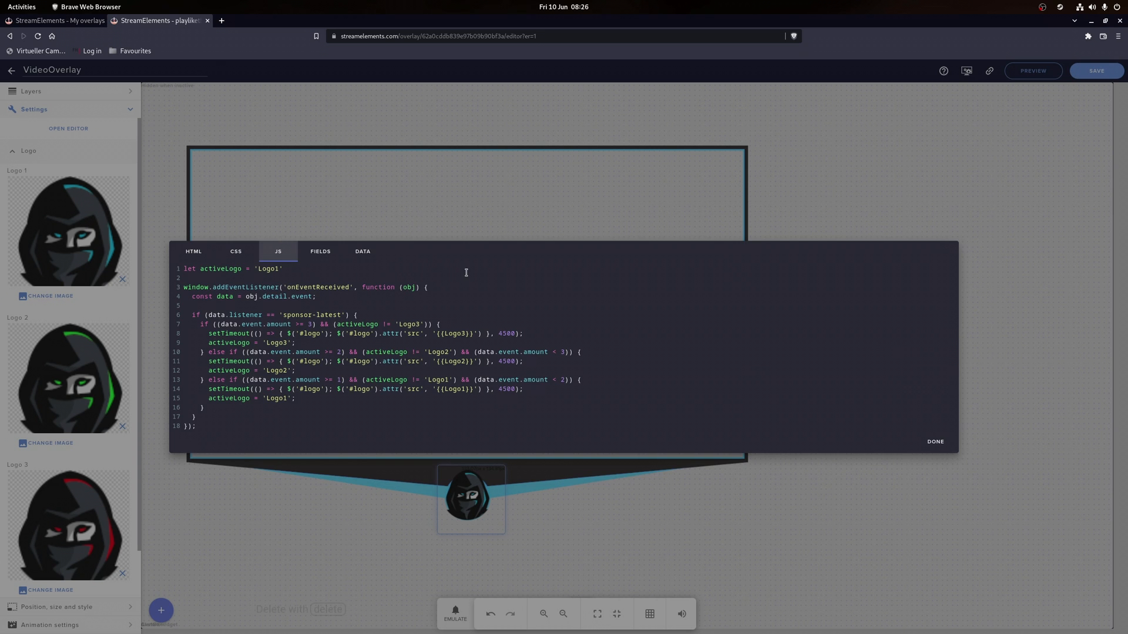